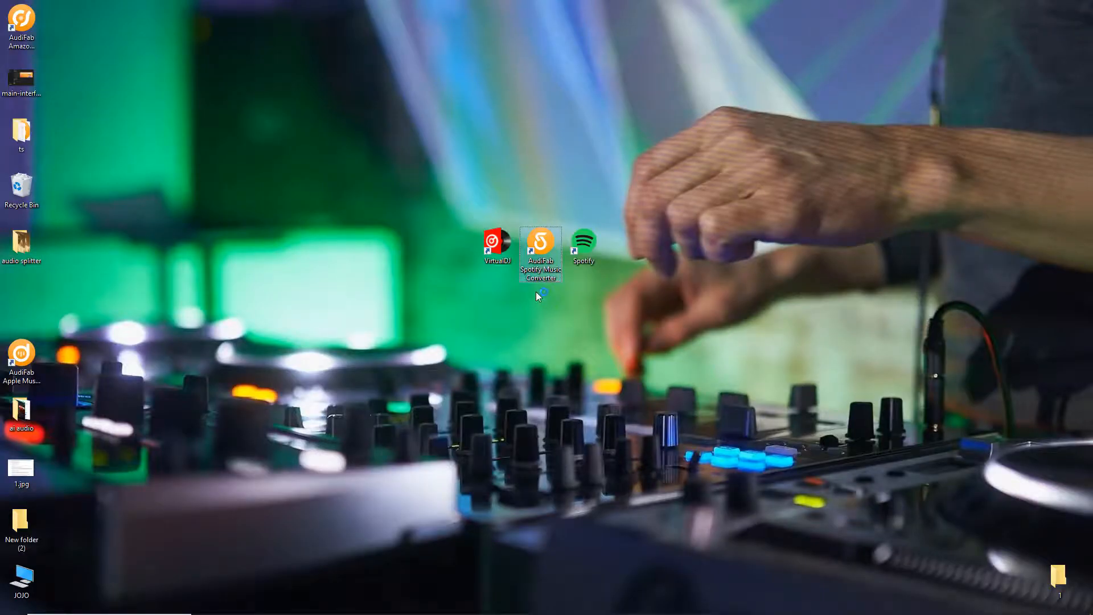
Step: Launch AudiFab and queue only LUNCH by Billie Eilish from the Hot Hits USA playlist
double_click(540, 247)
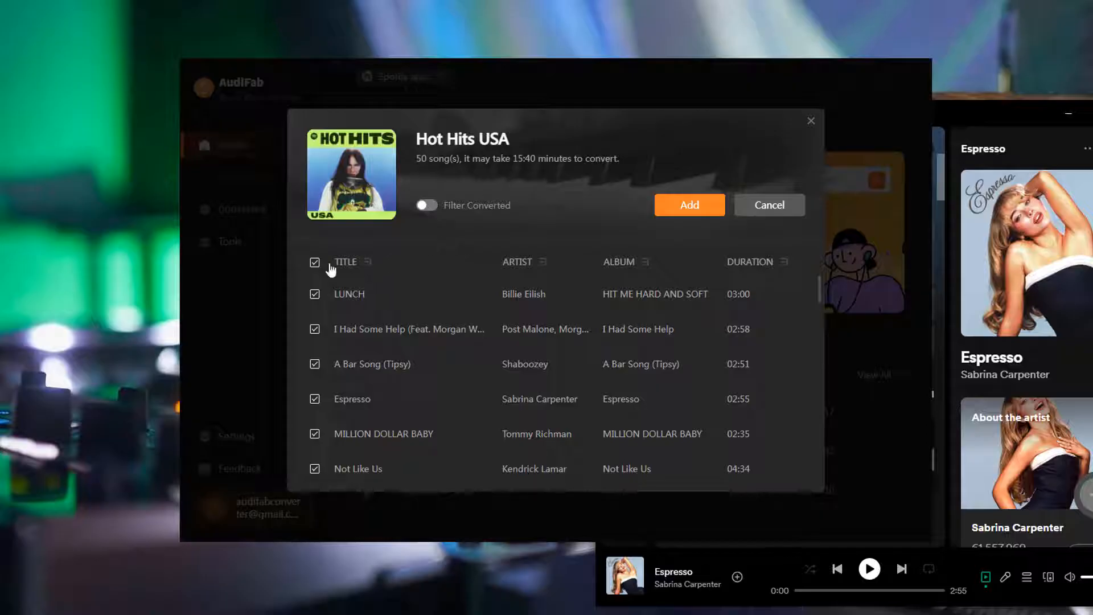
left_click(314, 262)
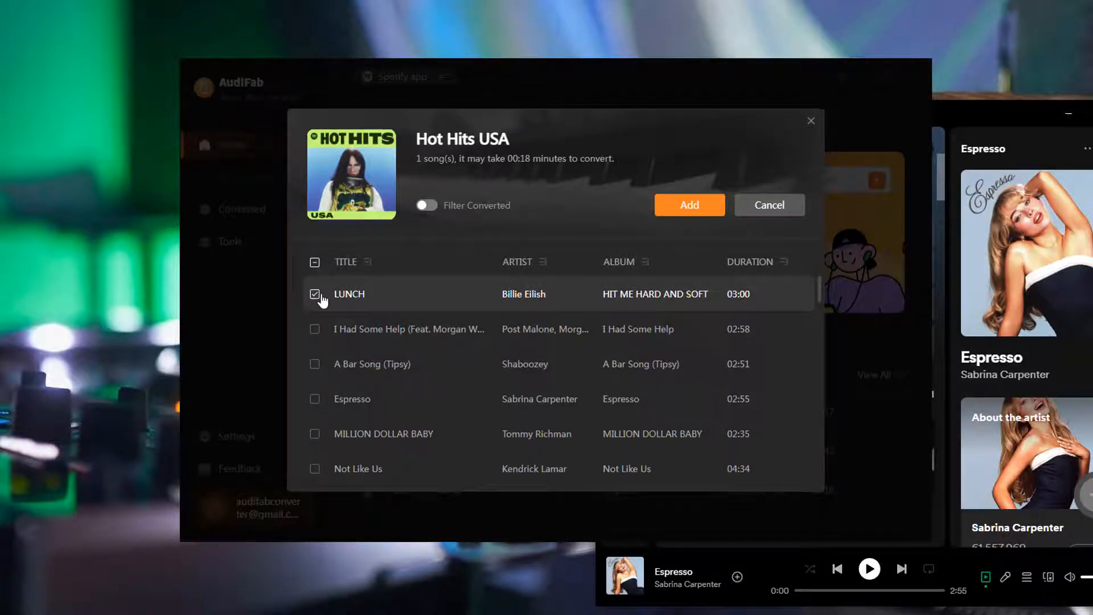
left_click(689, 205)
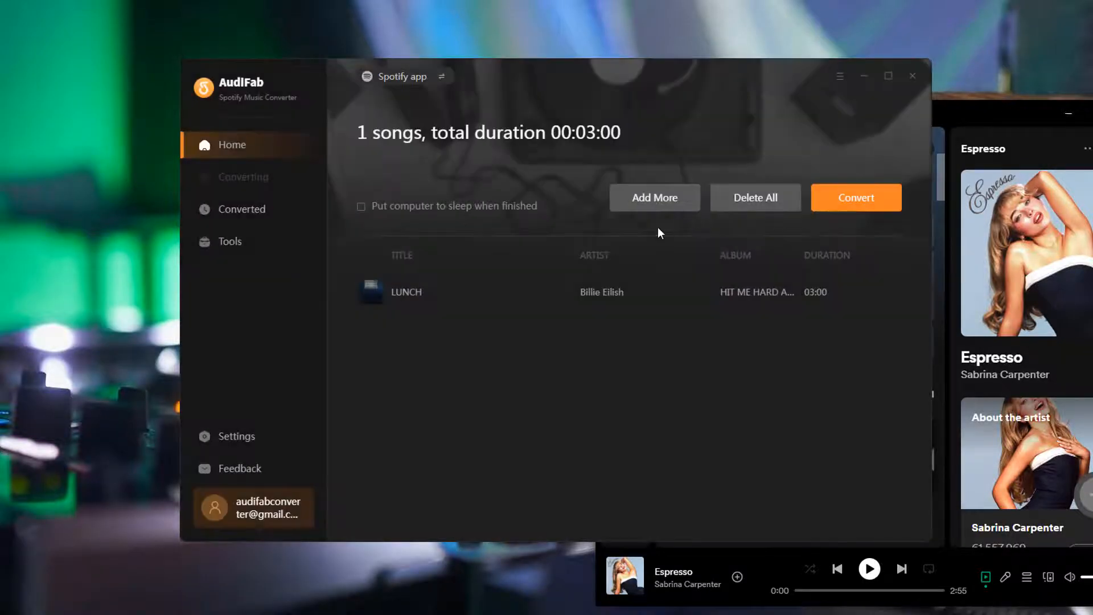
Step: Set the conversion mode to Spotify Record, keeping MP3 320 kbps output to C:\Music\5.27
left_click(237, 436)
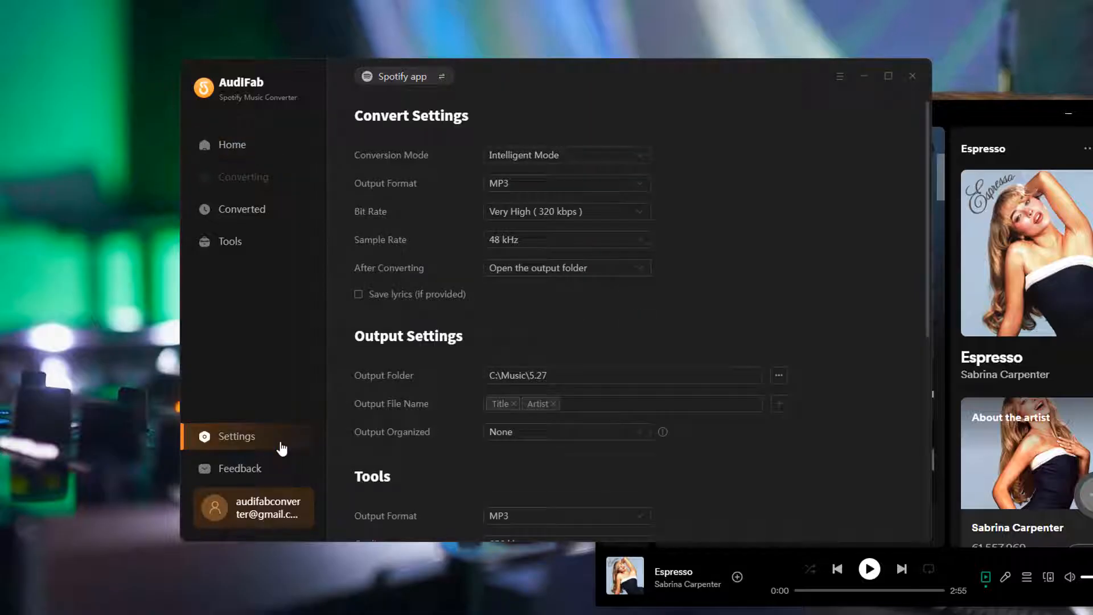
mouse_move(656, 144)
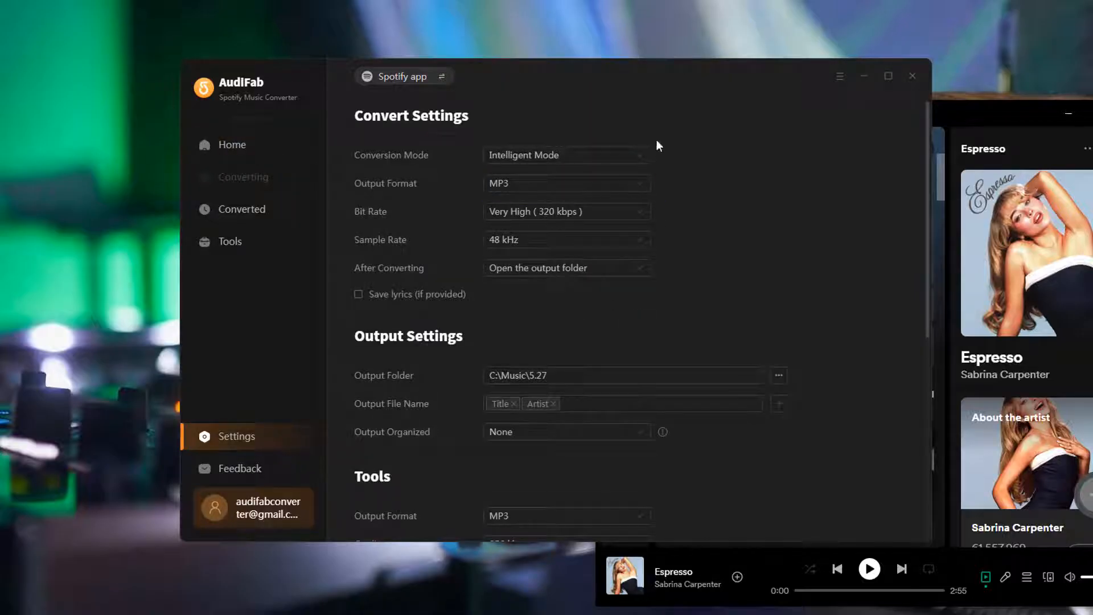
left_click(566, 155)
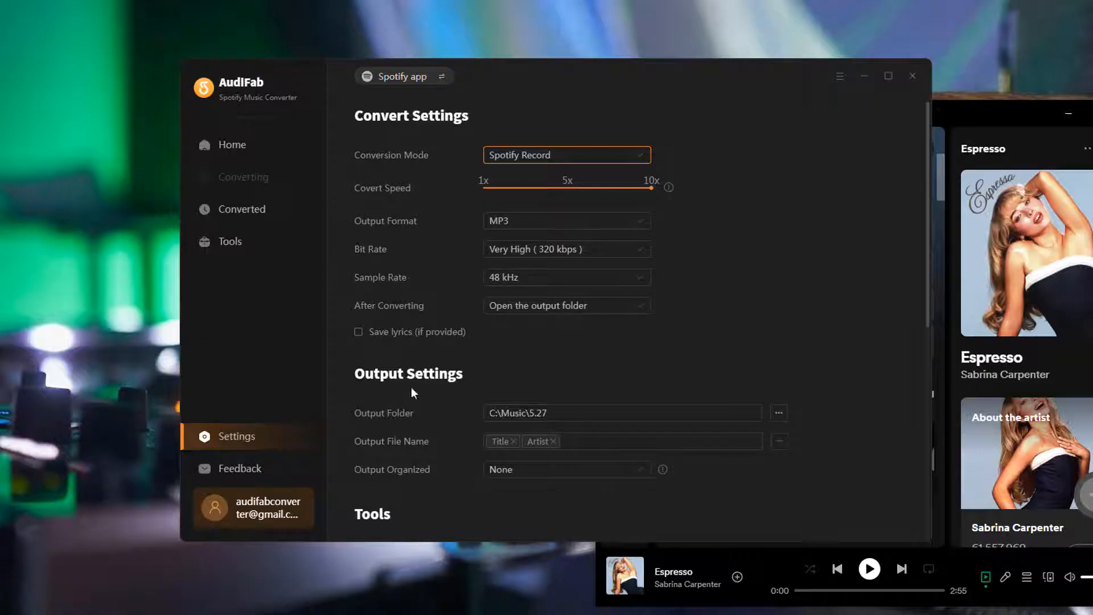
Step: Convert LUNCH to MP3 from the Home queue and let it finish downloading
left_click(232, 145)
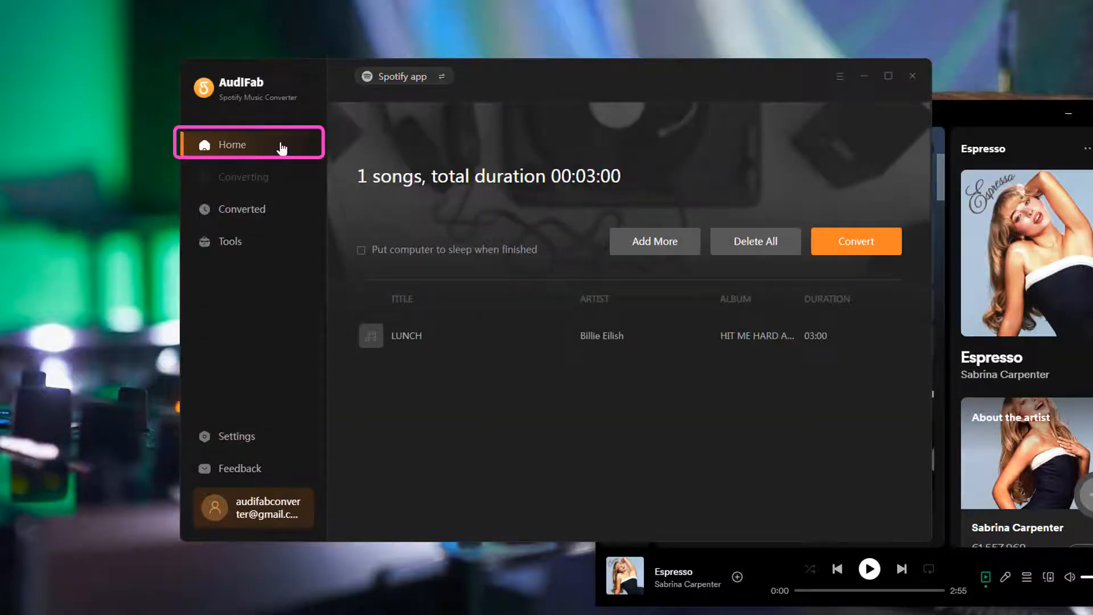
left_click(856, 241)
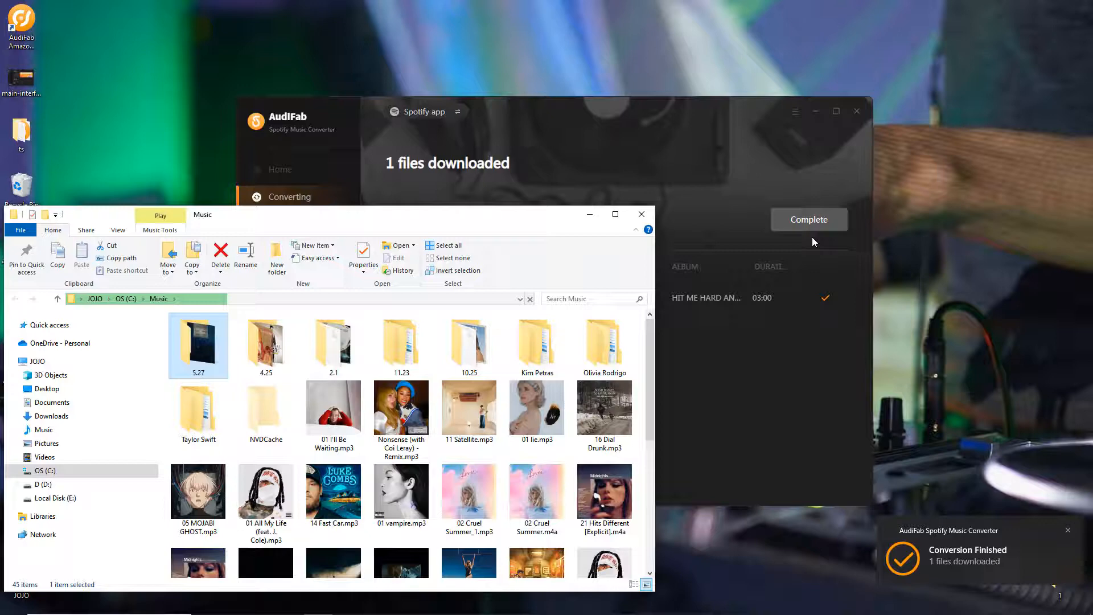
Step: Show LUNCH Billie Eilish.mp3 in the 5.27 folder and move the Explorer window left
double_click(198, 343)
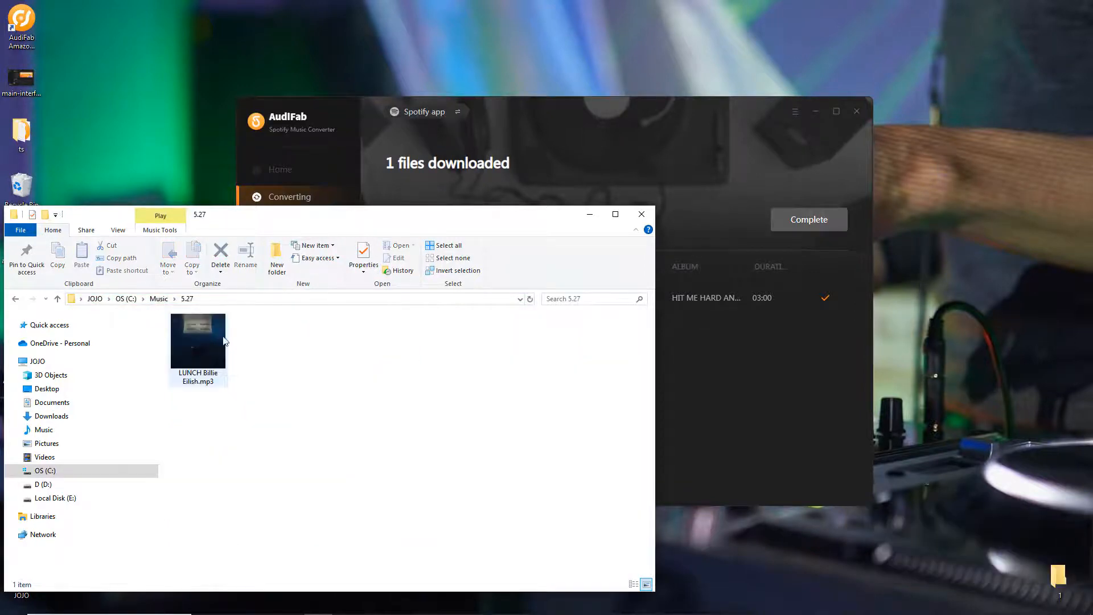
left_click_drag(348, 214, 331, 242)
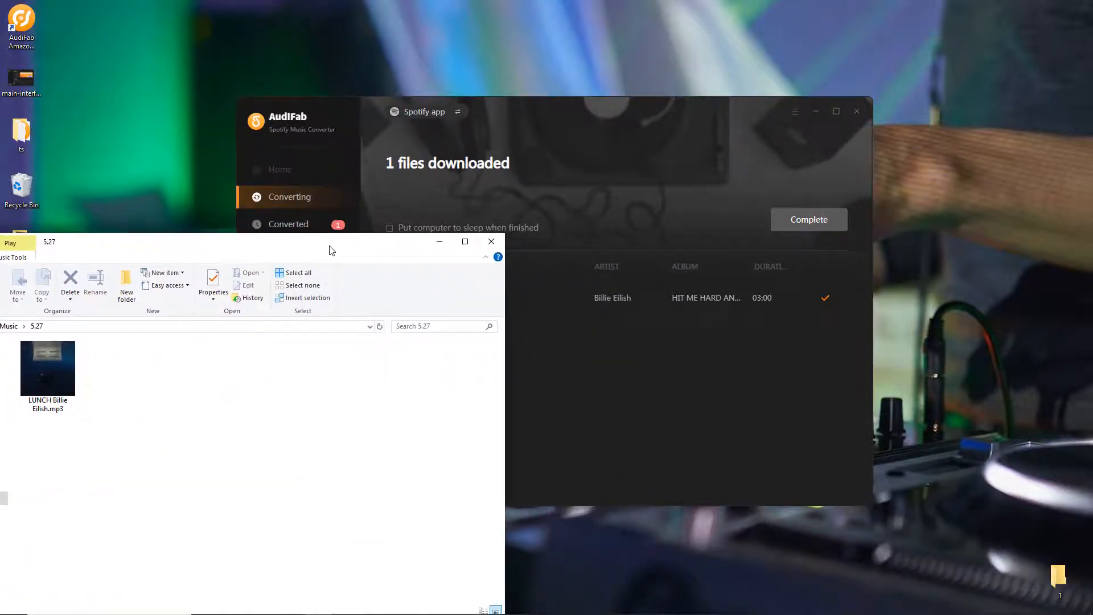